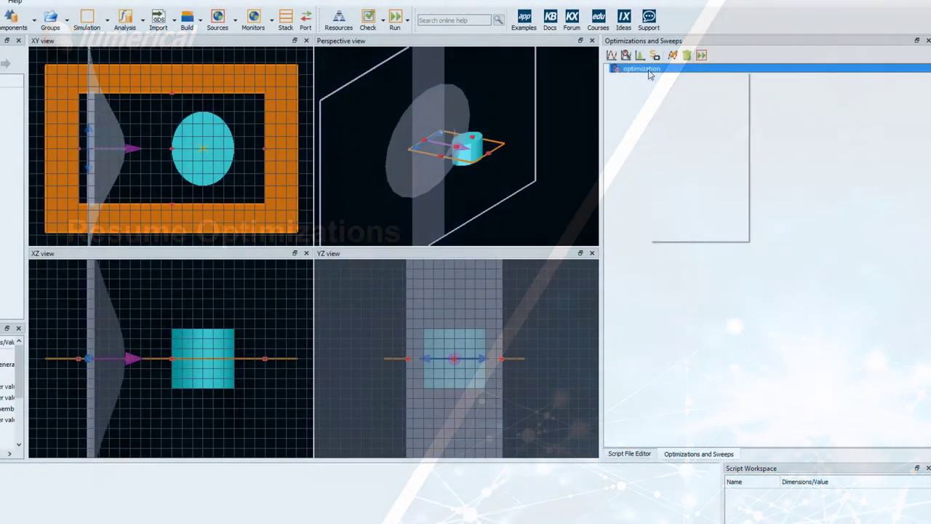
# Set the particle swarm optimization's Maximum generations to 4 in the Edit Optimization dialog
pyautogui.doubleClick(640, 69)
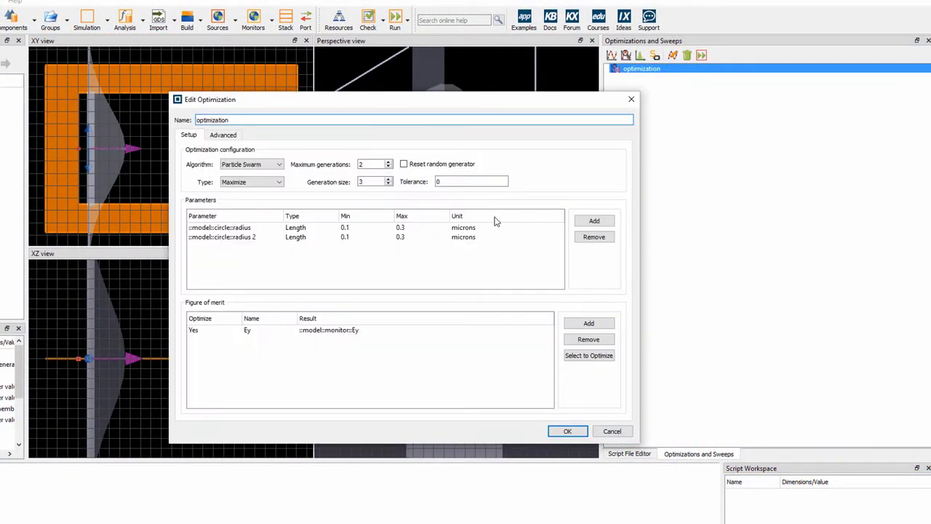
pyautogui.click(371, 163)
pyautogui.write('4')
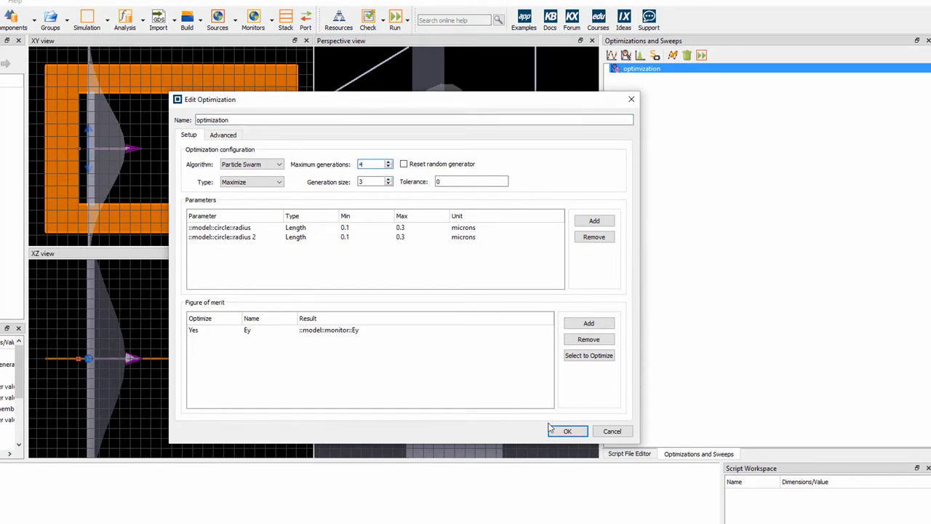
pyautogui.click(568, 430)
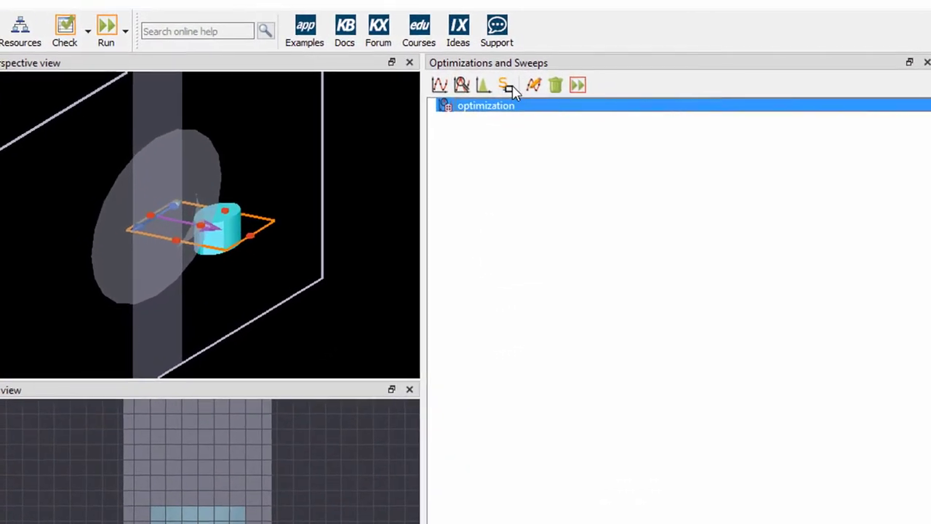
# Resume the optimization from its context menu and let it run to 100%, best figure of merit ~0.541
pyautogui.rightClick(486, 104)
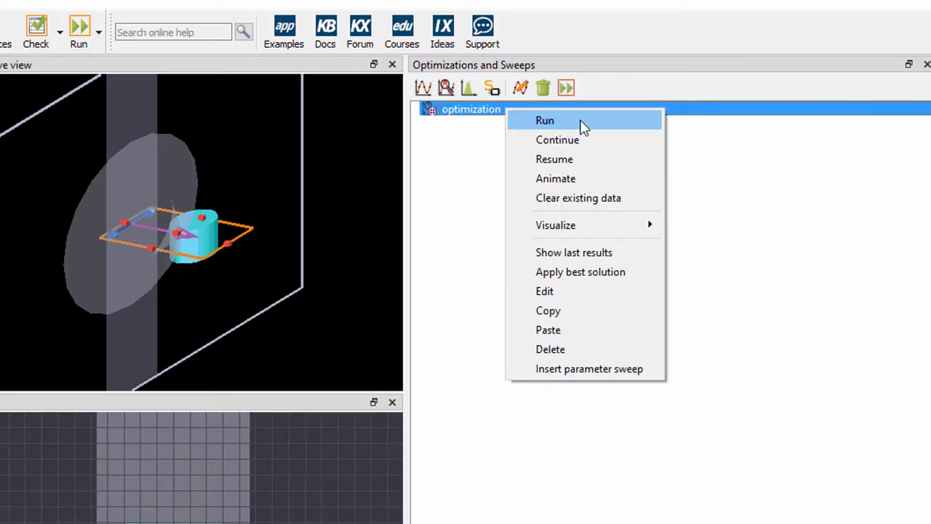
pyautogui.click(544, 119)
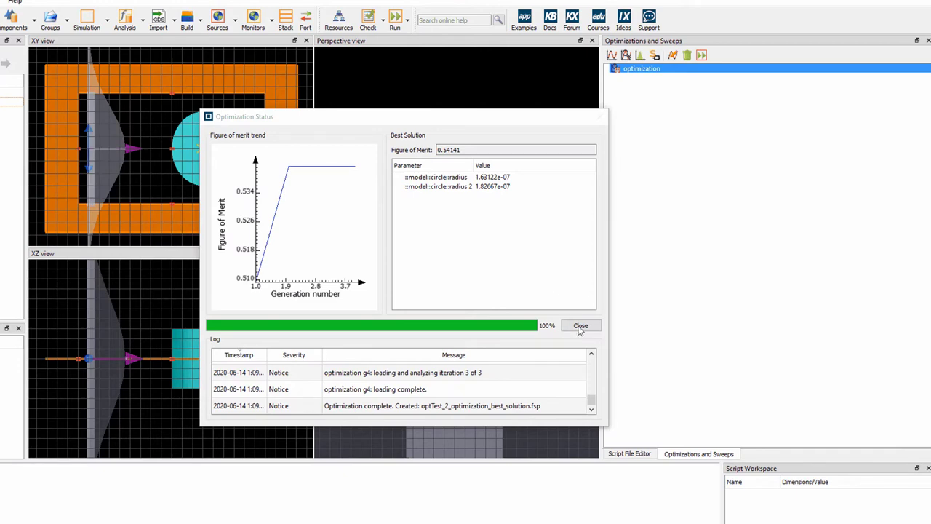
# Browse the optimization documentation page and the Ideas Exchange trending feature requests
pyautogui.rightClick(641, 68)
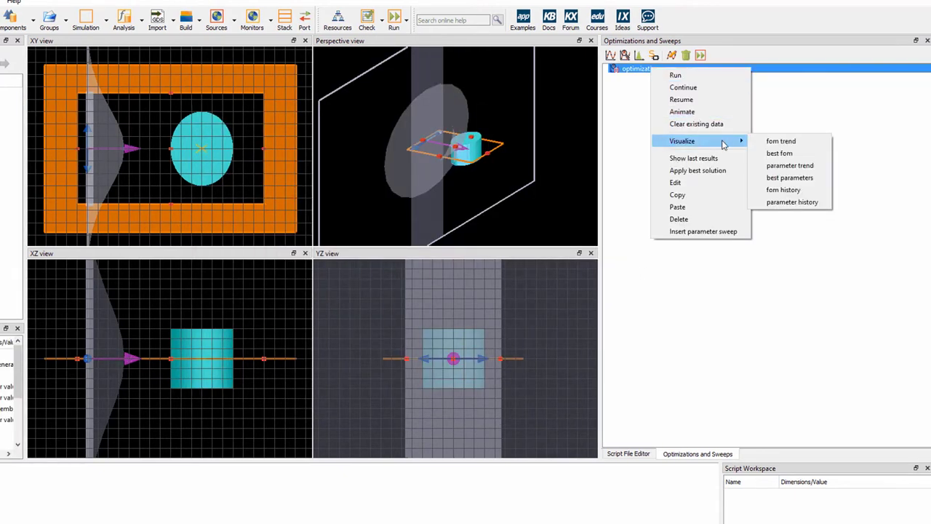
pyautogui.click(782, 140)
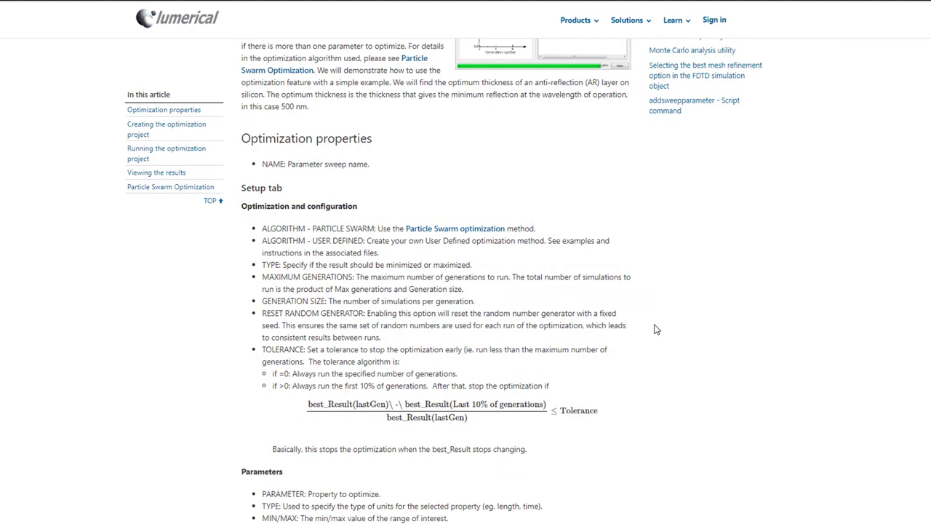
pyautogui.scroll(-3)
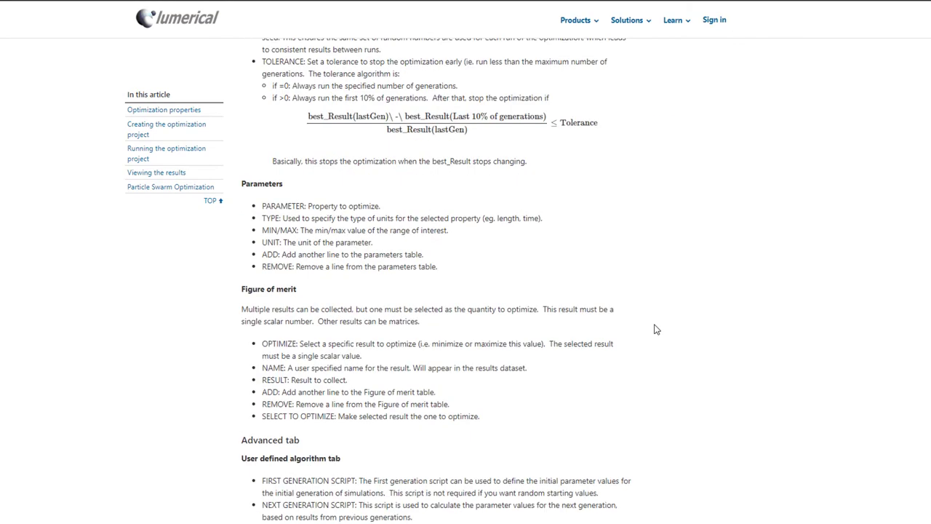
pyautogui.scroll(-3)
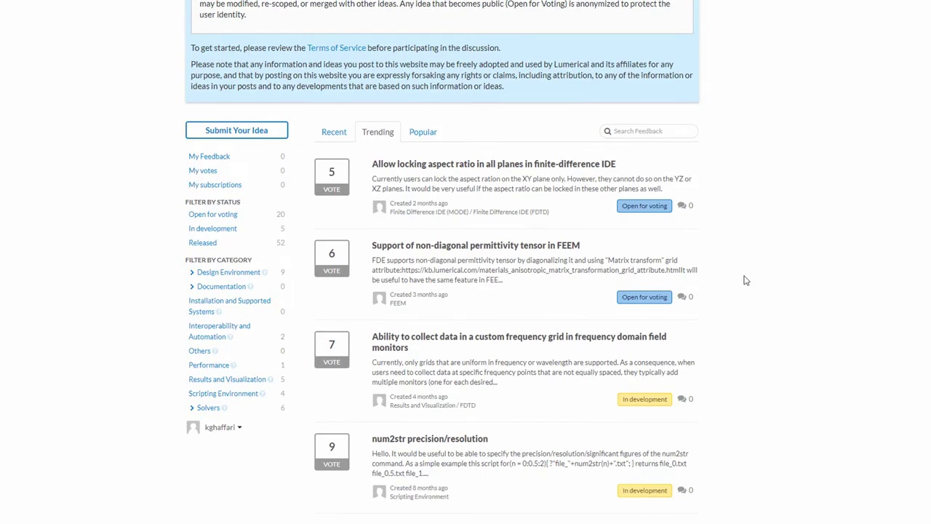
pyautogui.scroll(-3)
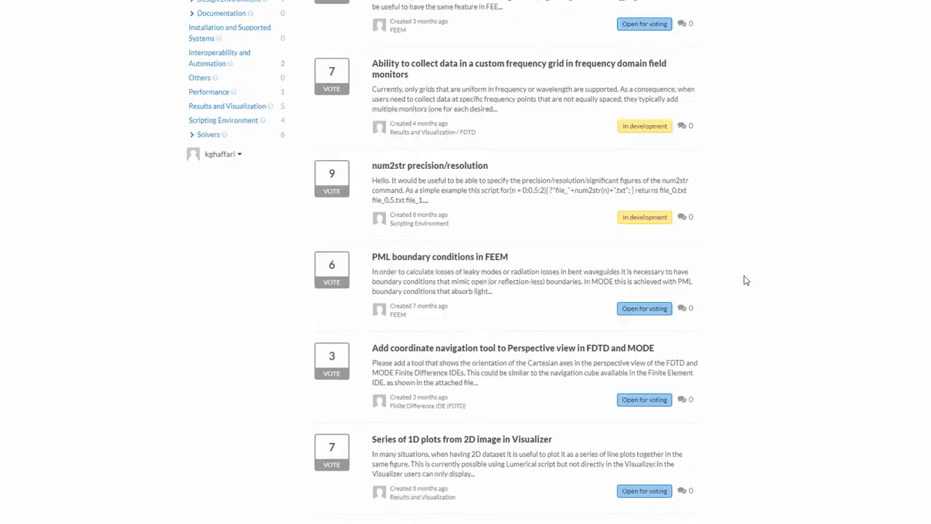